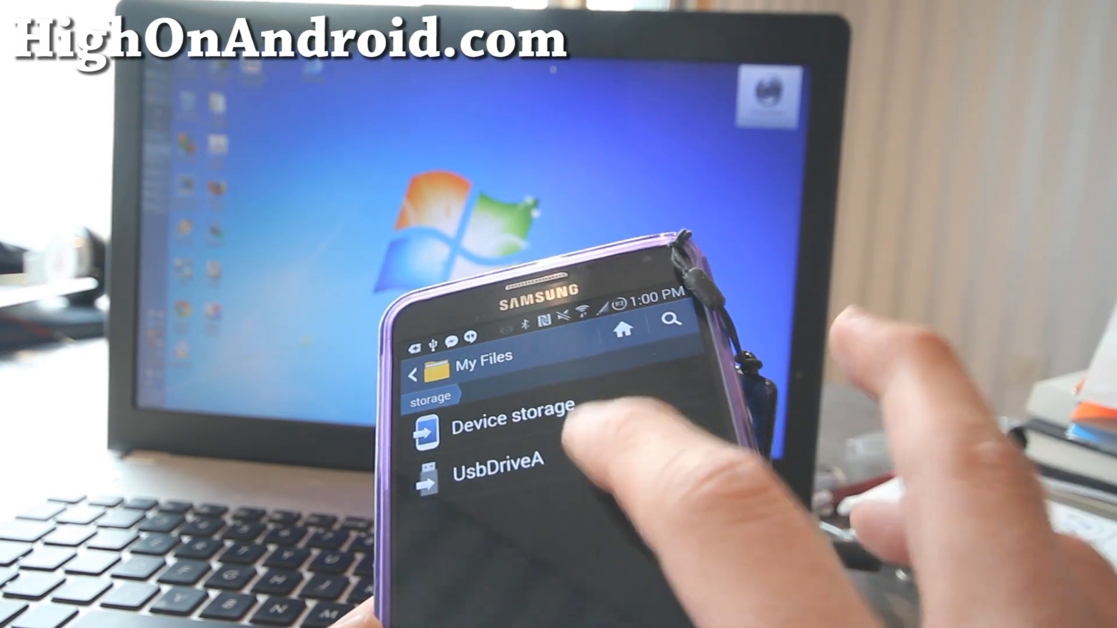
# Enter device storage and scroll the folder list down to the Download folder's files.
pyautogui.click(492, 477)
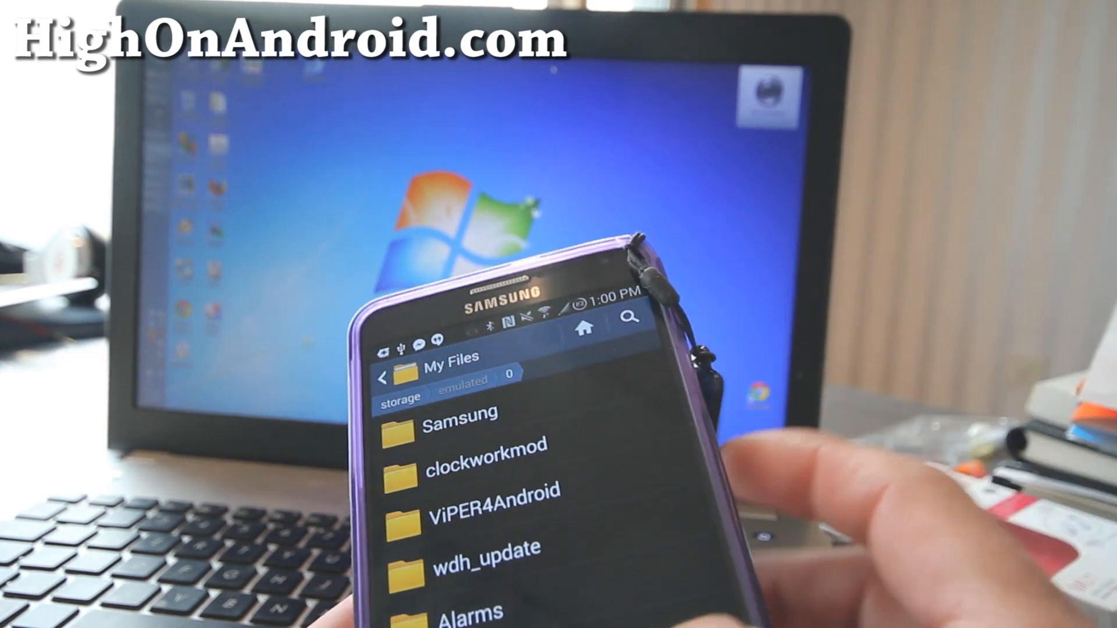
pyautogui.scroll(-3)
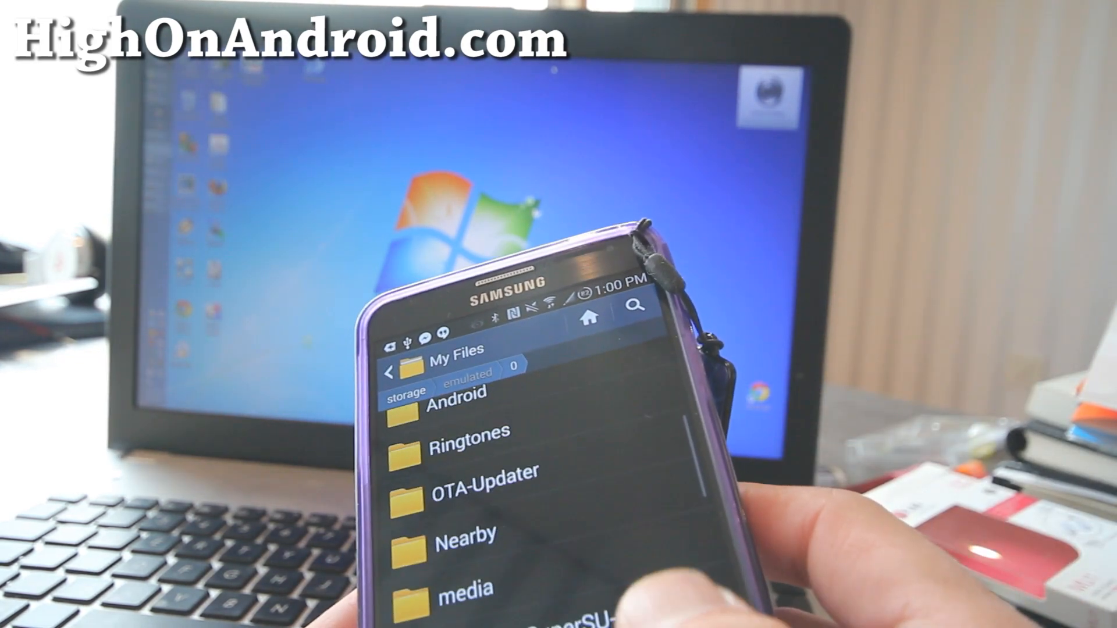
pyautogui.scroll(-3)
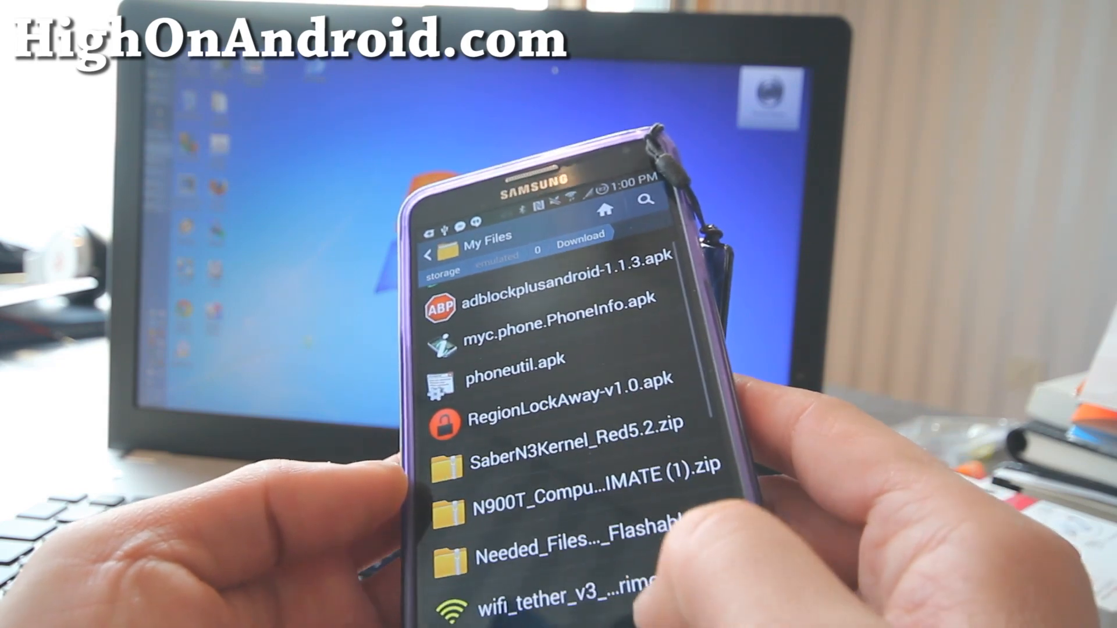
pyautogui.scroll(-3)
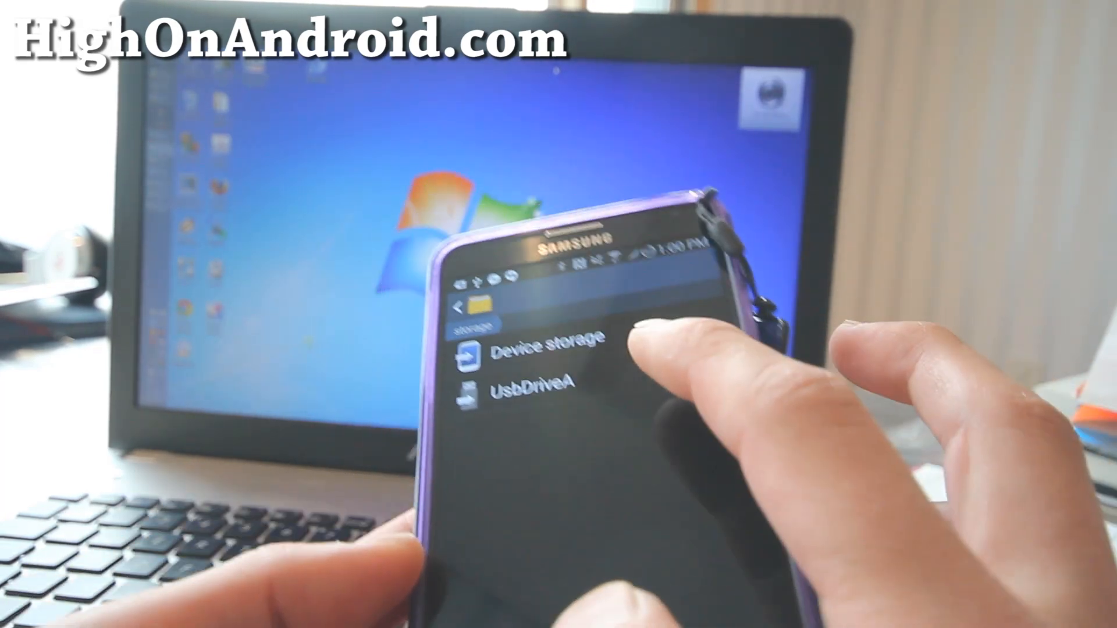
# Reopen device storage into Download and scroll further down its file list.
pyautogui.click(534, 378)
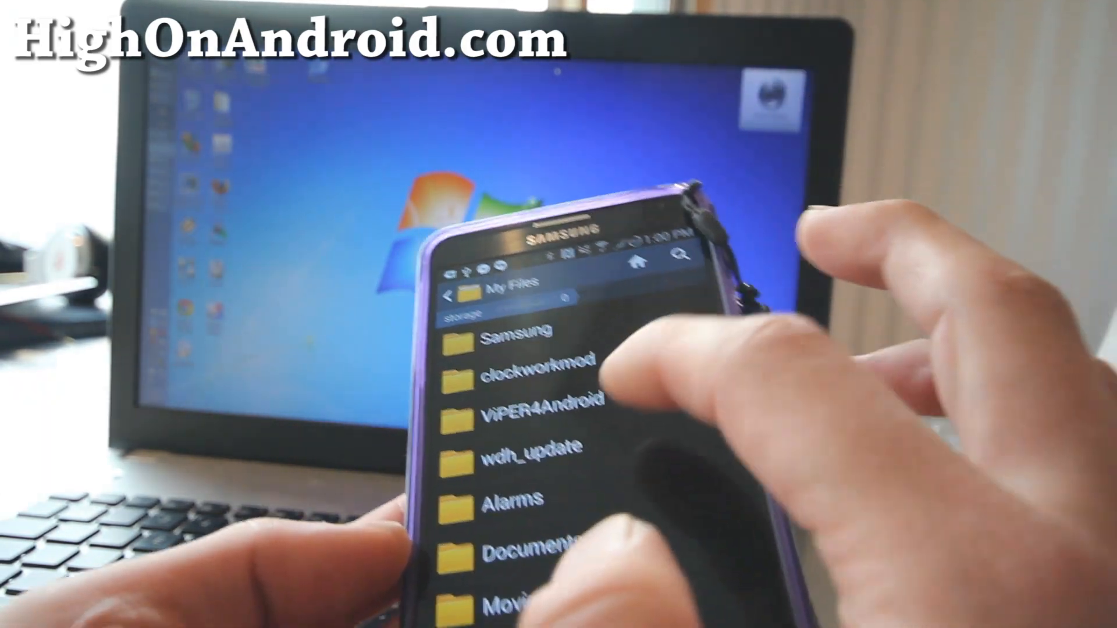
pyautogui.scroll(-3)
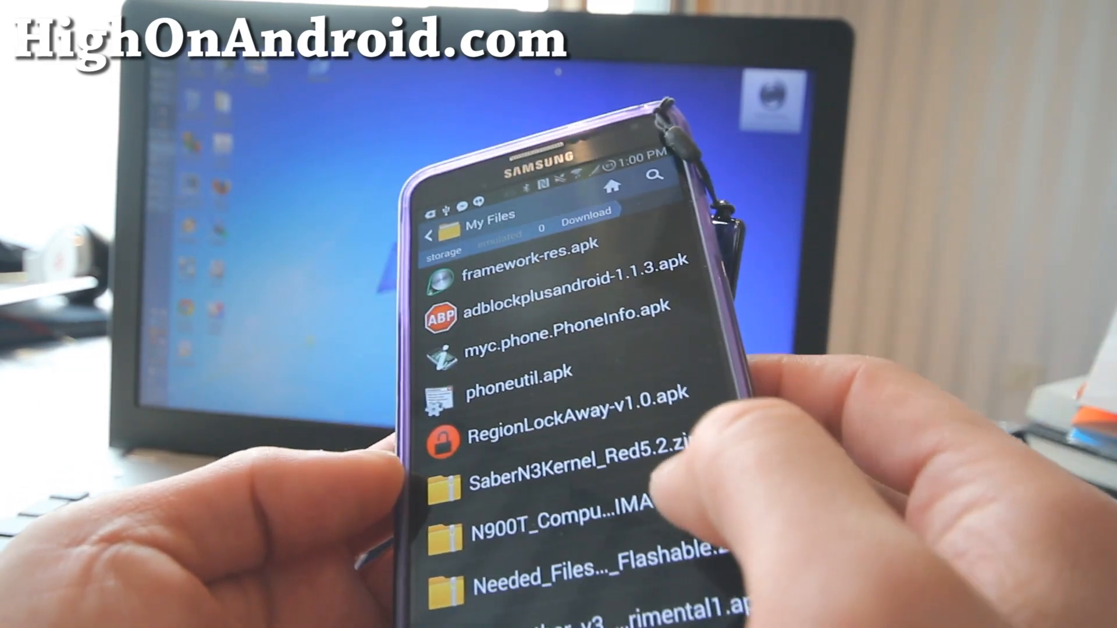
pyautogui.scroll(-3)
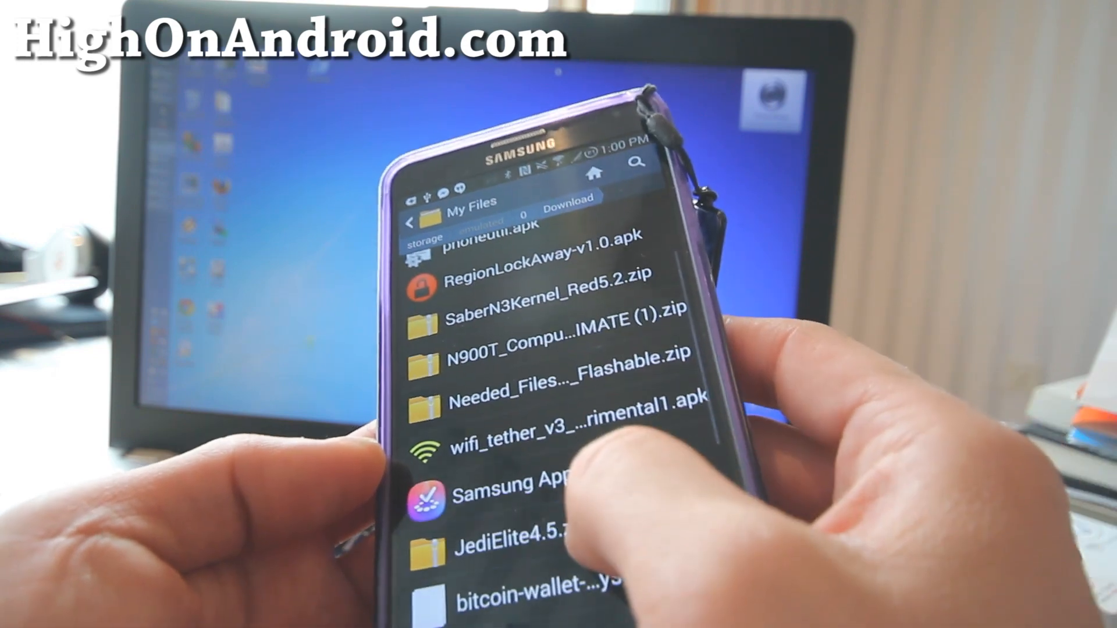